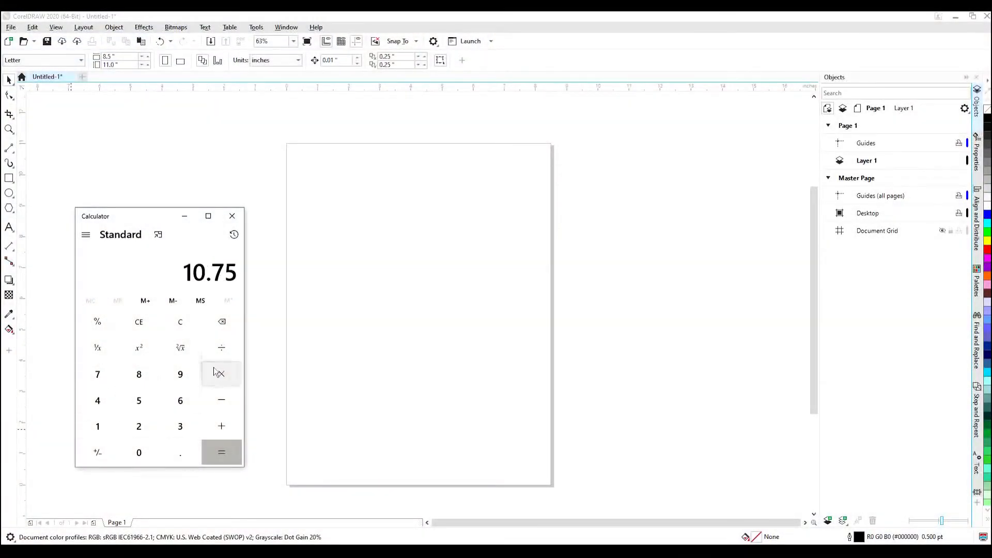
- Evaluate 10.75 ÷ 2 to get the 5.375 in spacing result
click(221, 452)
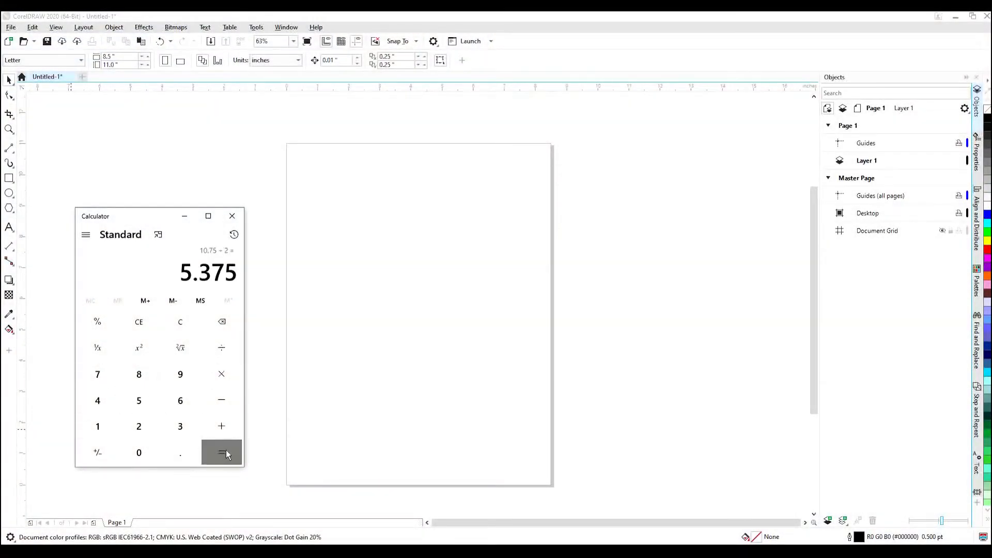
mouse_move(313, 186)
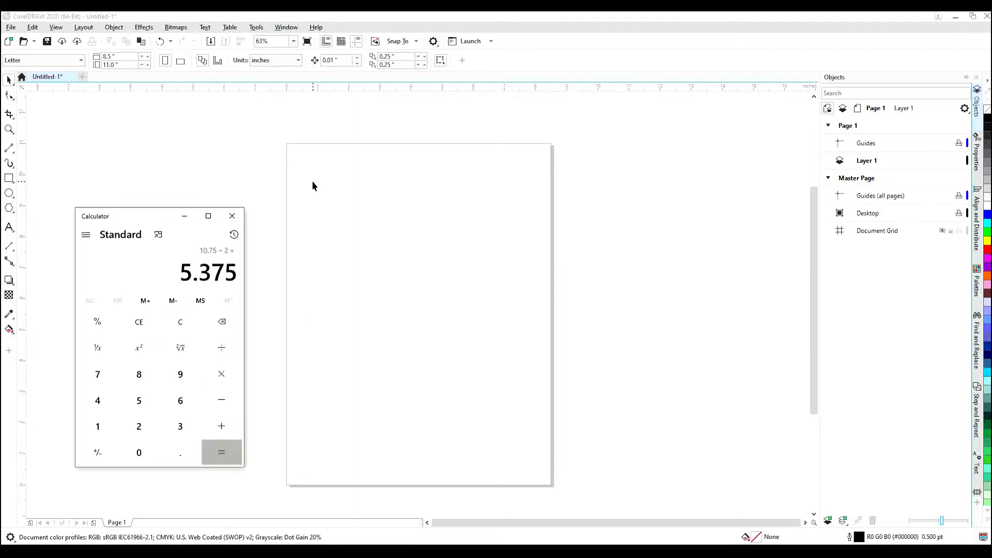
- Leave two vertical one-inch lines 5.375 in apart and remove the temporary rectangle
click(231, 215)
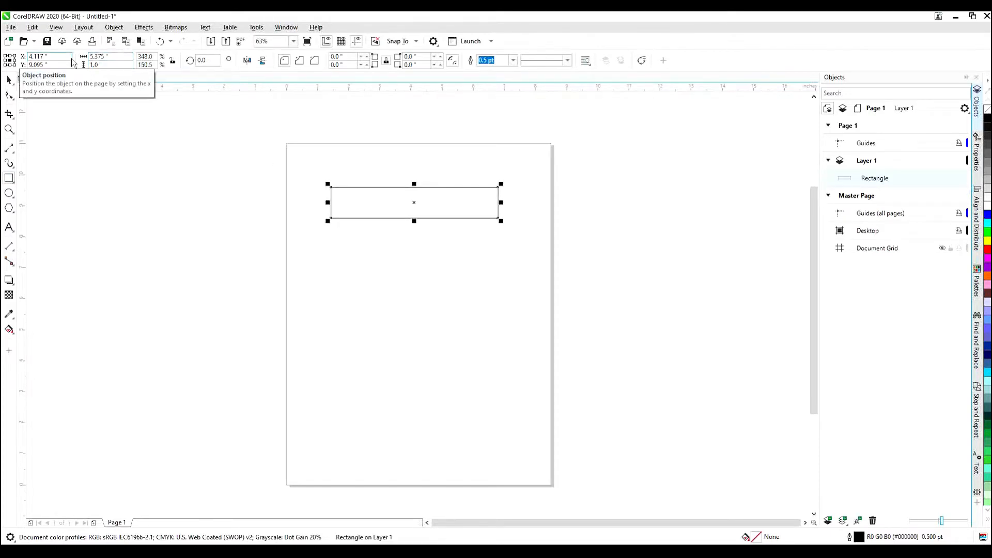
mouse_move(19, 139)
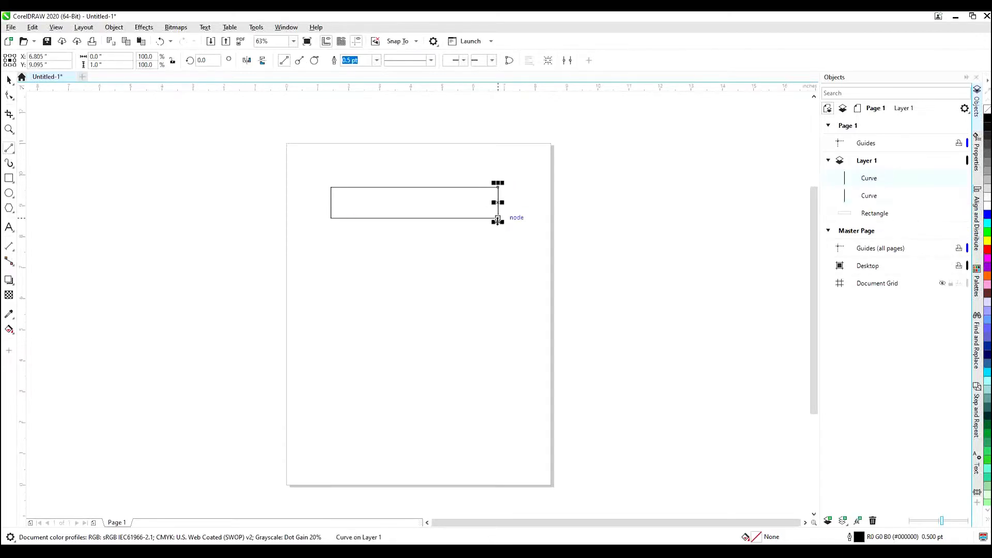
click(9, 78)
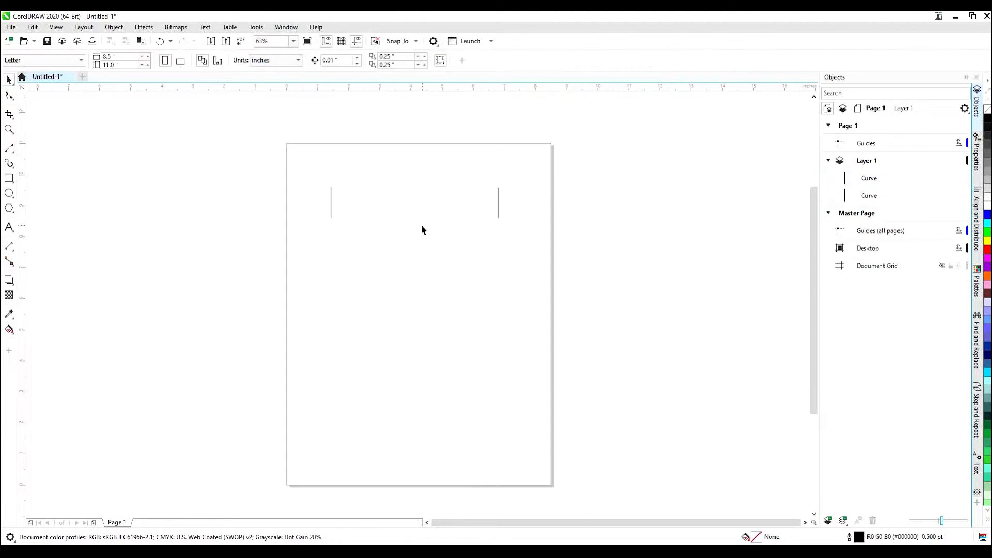
mouse_move(424, 252)
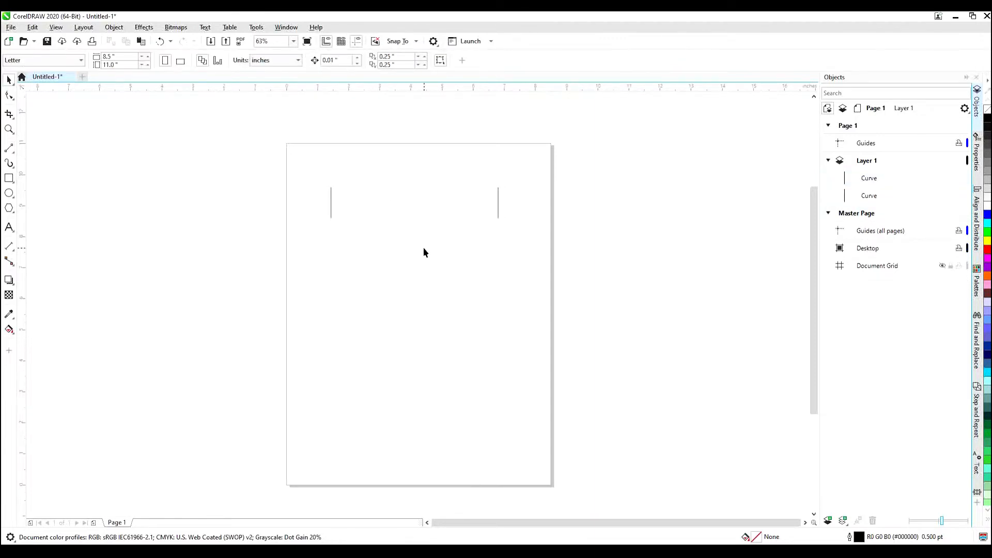
mouse_move(467, 300)
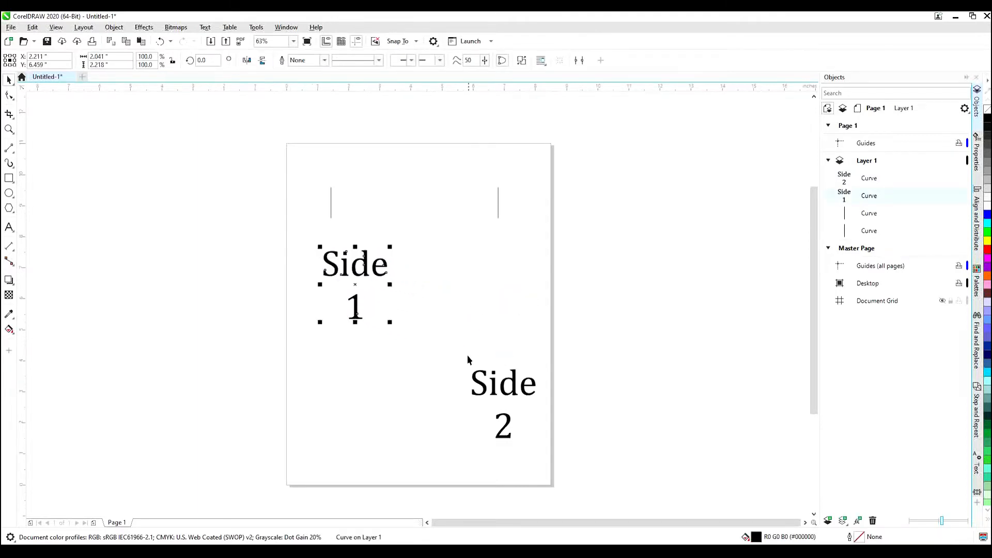
- Center Side 1 on the left line and Side 2 on the right line, then select both texts
key(ctrl+g)
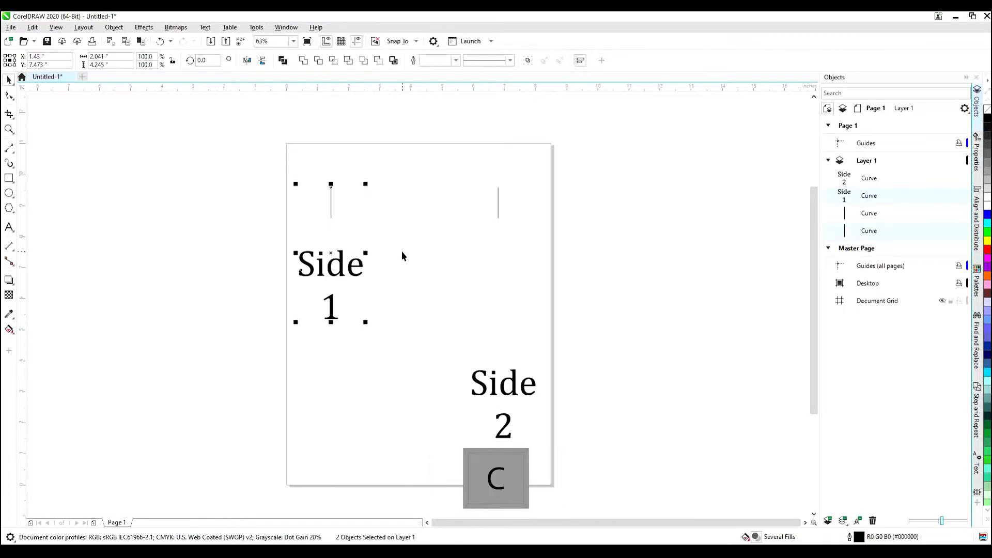
key(Delete)
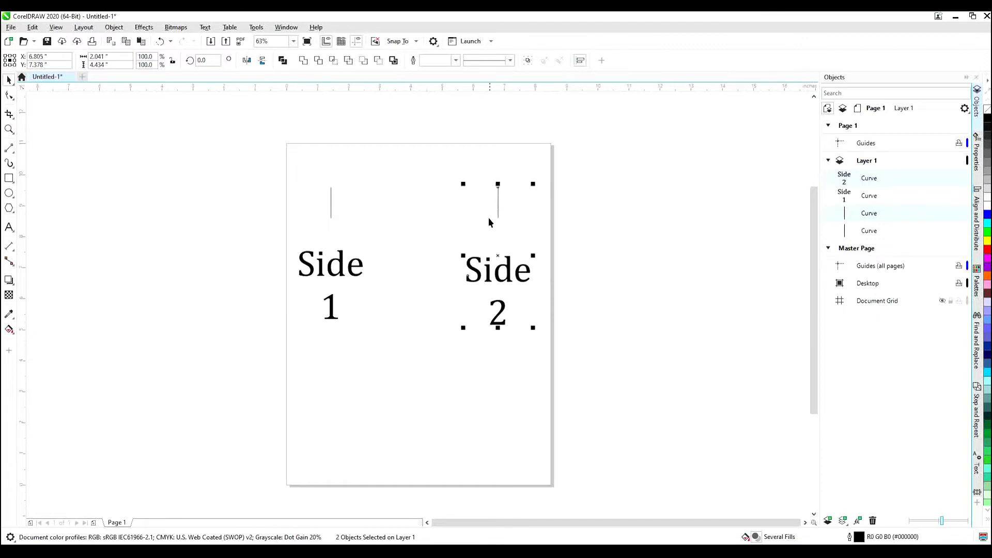
click(546, 359)
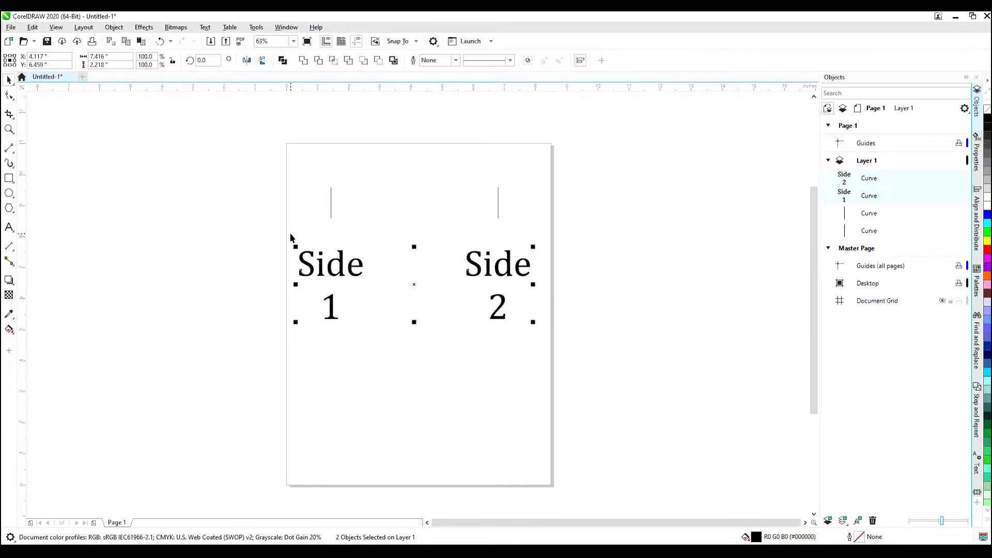
- Group the Side 1 and Side 2 texts into one object with Ctrl+G
key(ctrl+g)
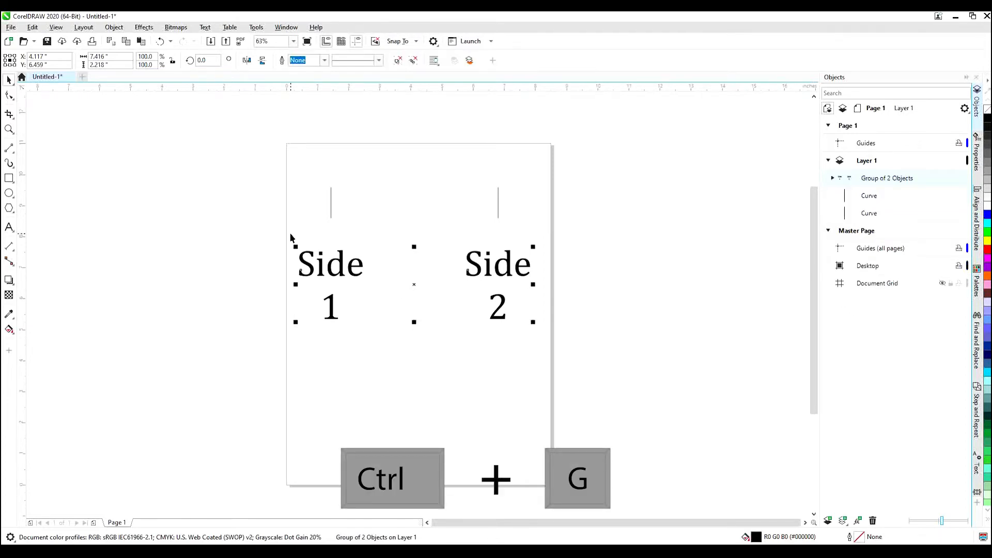
click(566, 356)
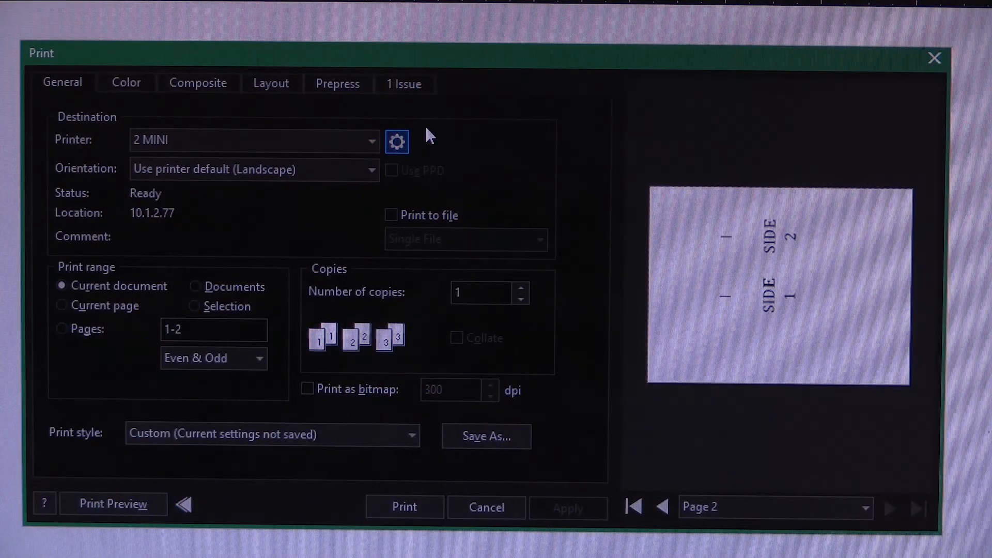
- Confirm Center-Engraving Center-Center in the laser settings and set print range to Selection
click(396, 142)
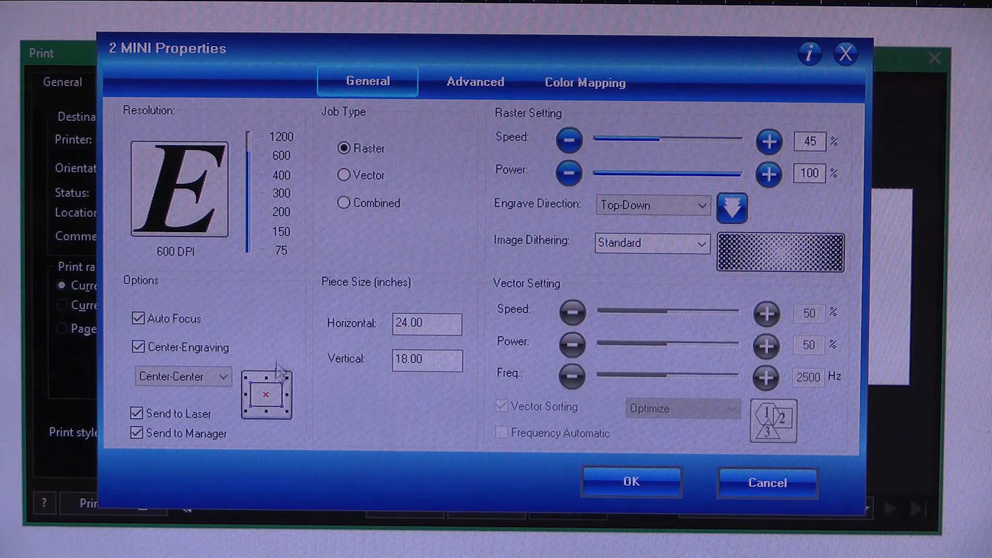
mouse_move(323, 373)
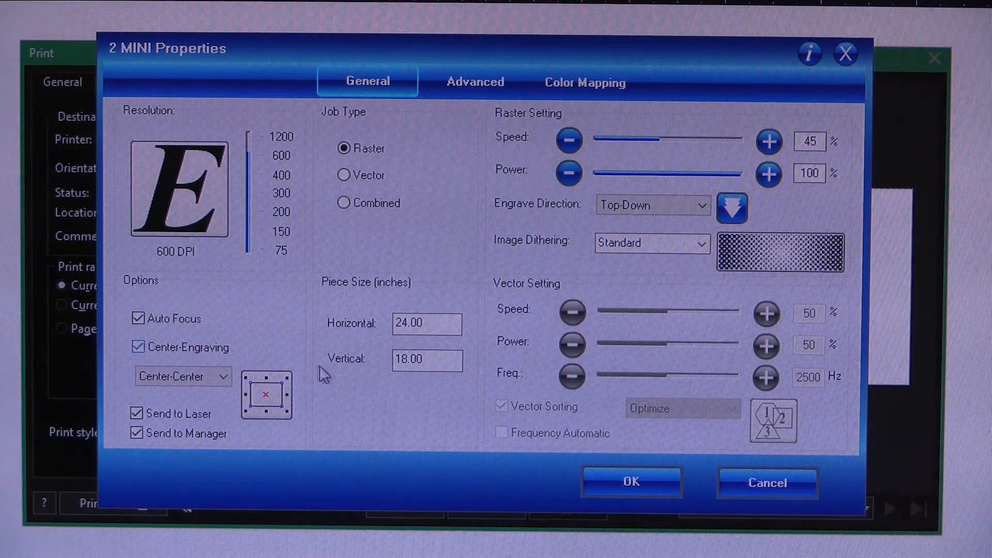
click(629, 481)
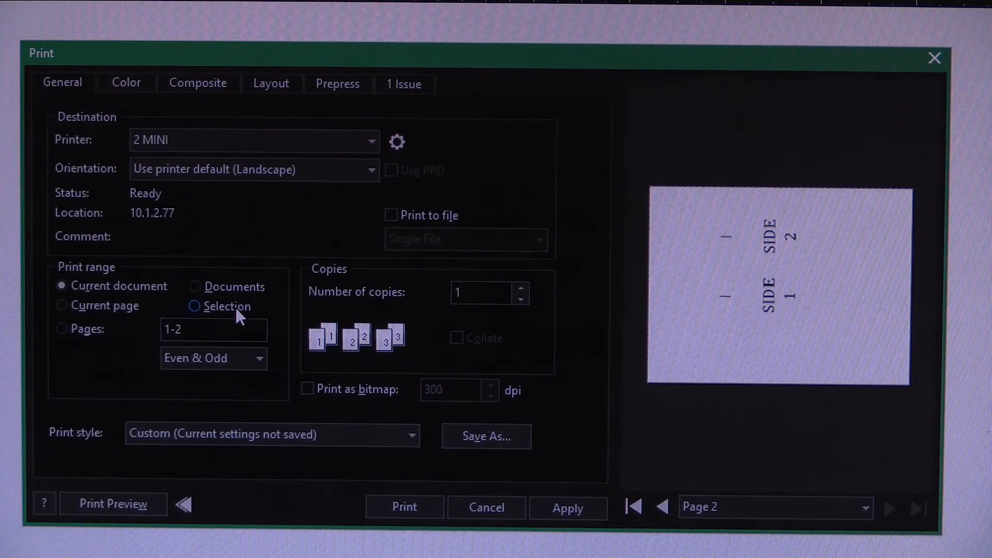
click(194, 306)
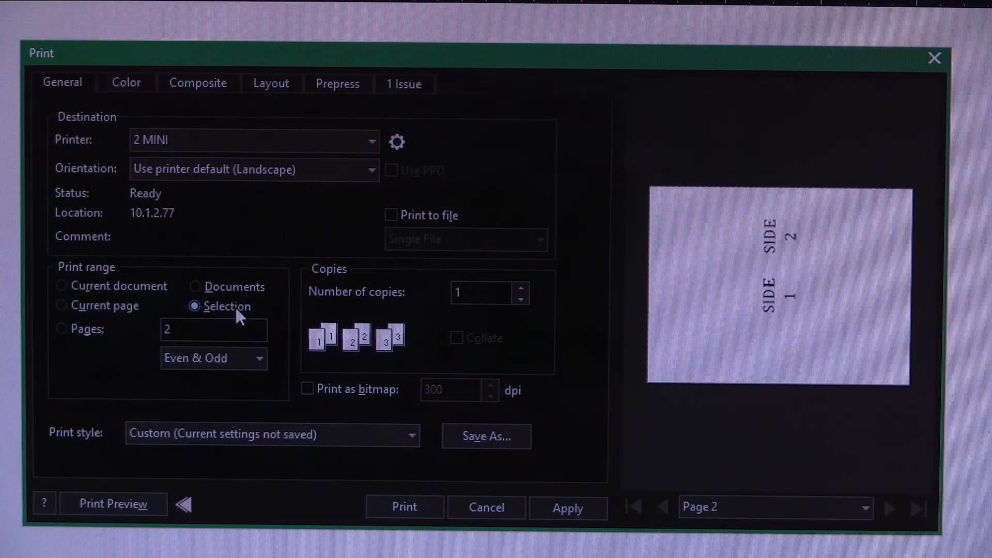